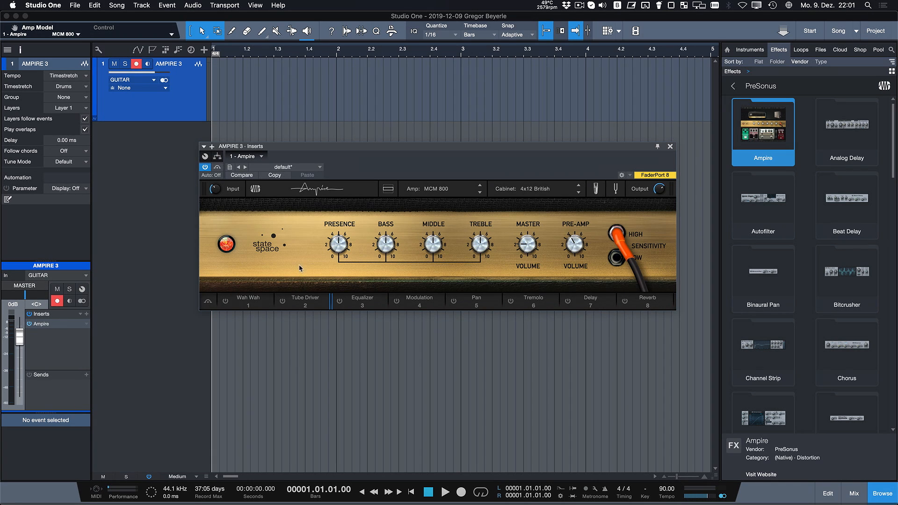
# Step: Load the Dual Amplifier amp model, then step on through VC30, Blackface Twin and Amp STV
pyautogui.click(440, 188)
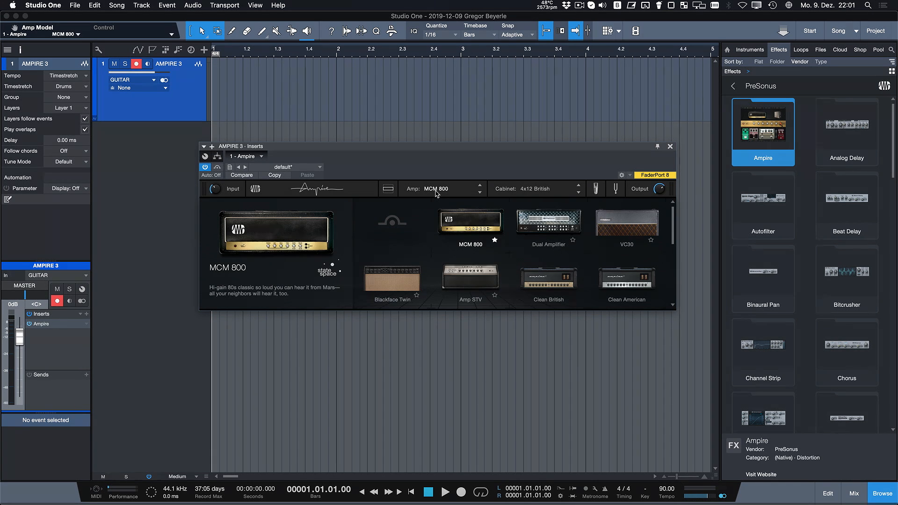
pyautogui.click(548, 222)
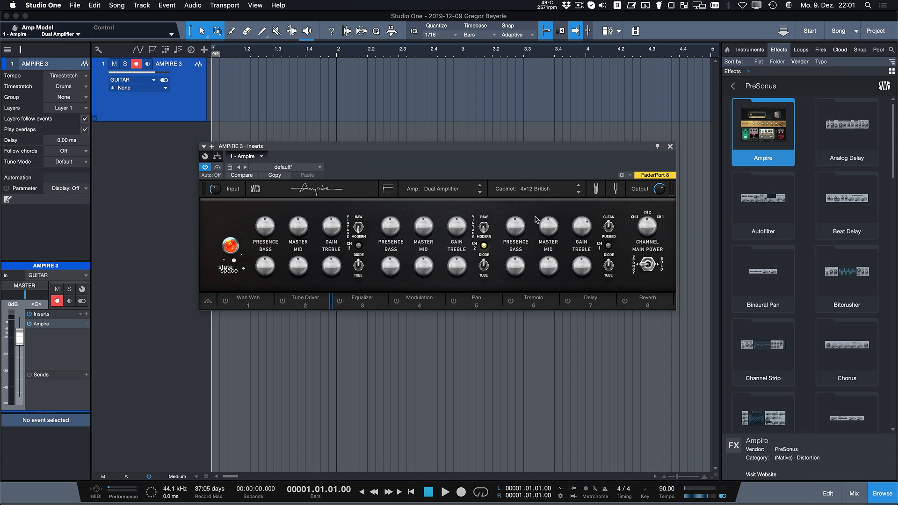
pyautogui.moveTo(479, 194)
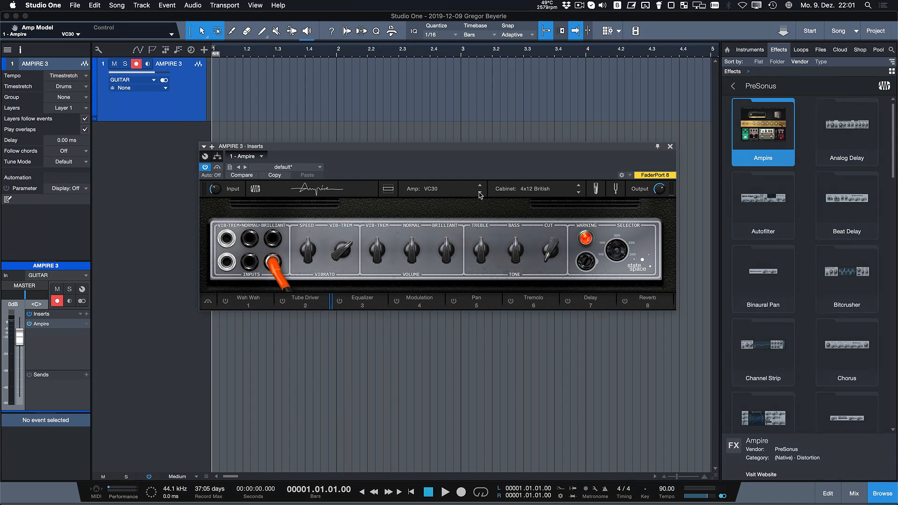
pyautogui.moveTo(289, 238)
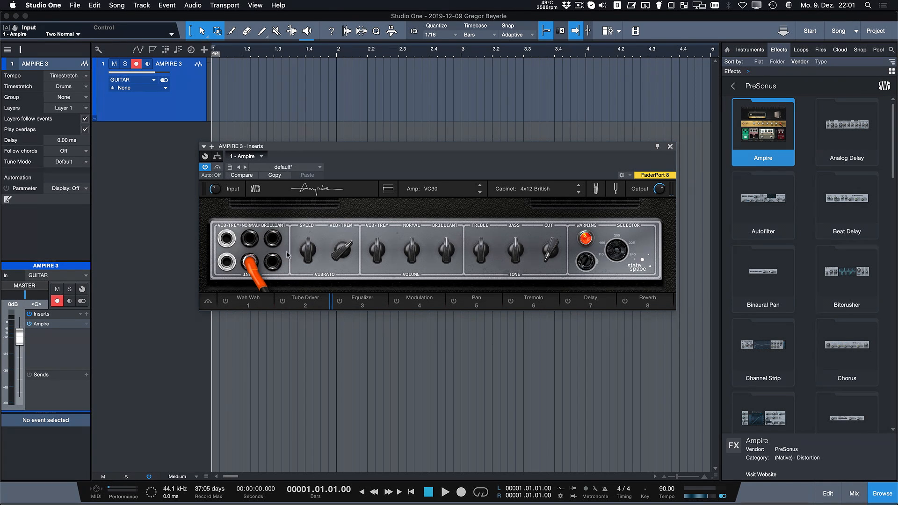
pyautogui.click(453, 188)
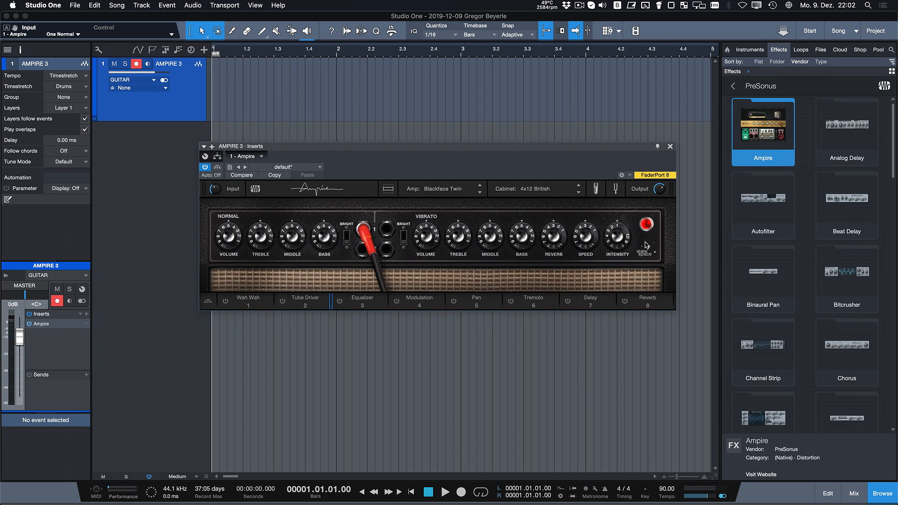
pyautogui.moveTo(489, 204)
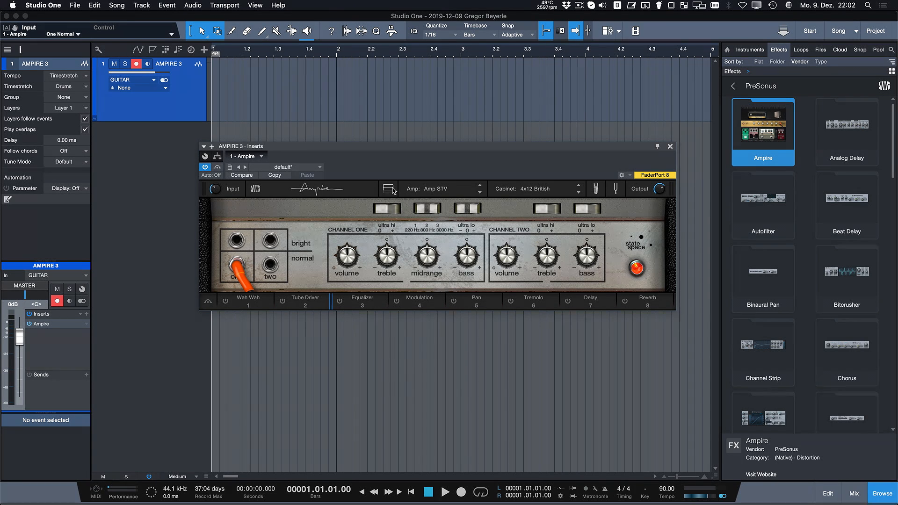
# Step: Choose a 4x cabinet for the Dual Amplifier and show the Mic A/B/C blend and pedal section
pyautogui.click(535, 188)
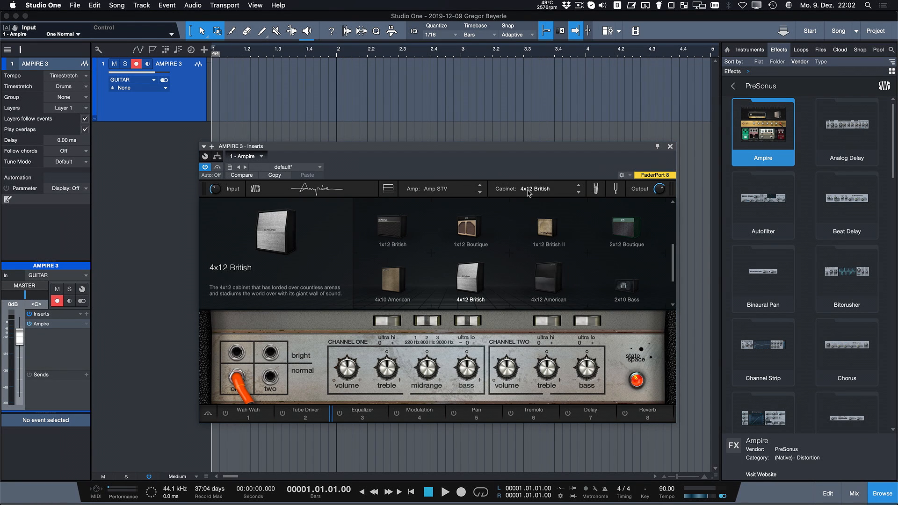
pyautogui.click(392, 280)
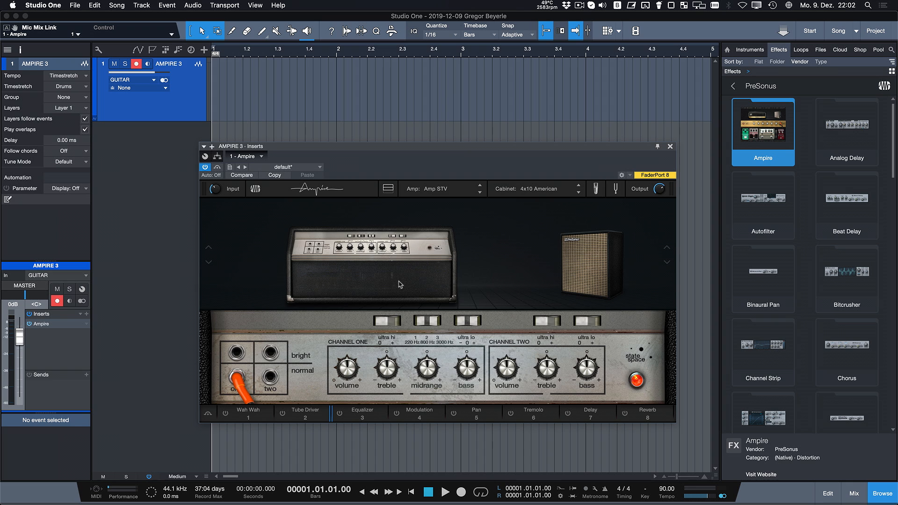
pyautogui.click(464, 189)
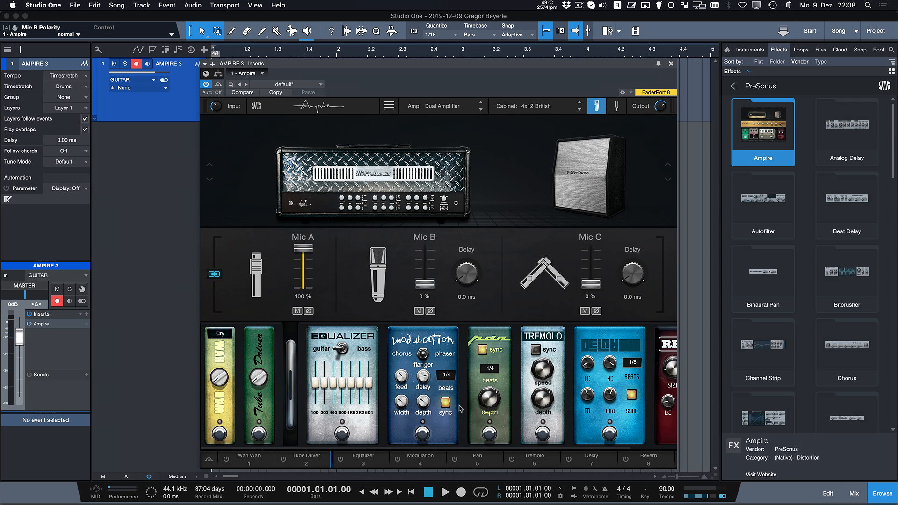
# Step: Insert a Pedalboard with Big Fuzz, FAT and PAE Chorus 1 pedals after Ampire, then return to Ampire
pyautogui.click(670, 63)
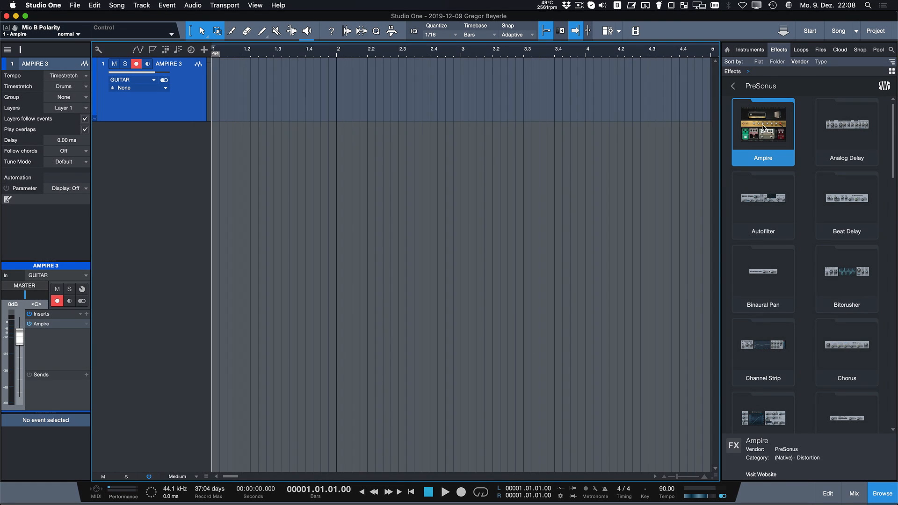
pyautogui.scroll(-3)
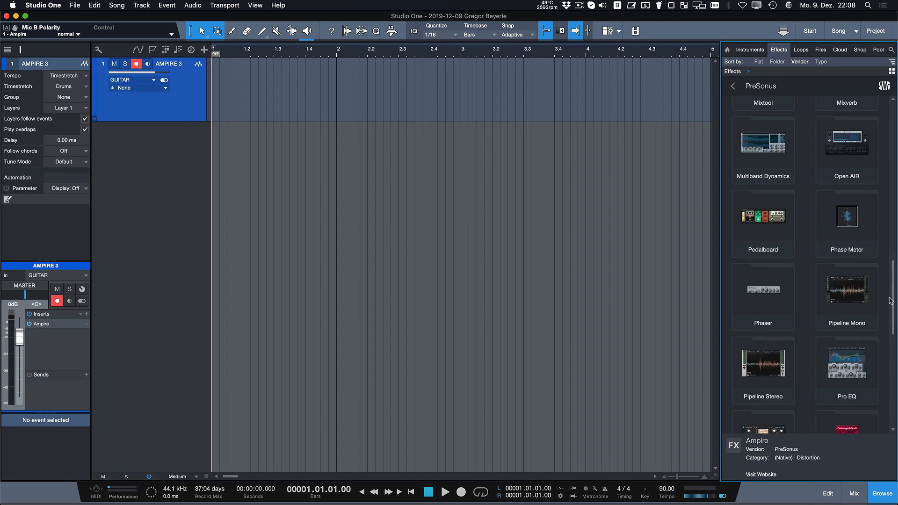
pyautogui.doubleClick(763, 216)
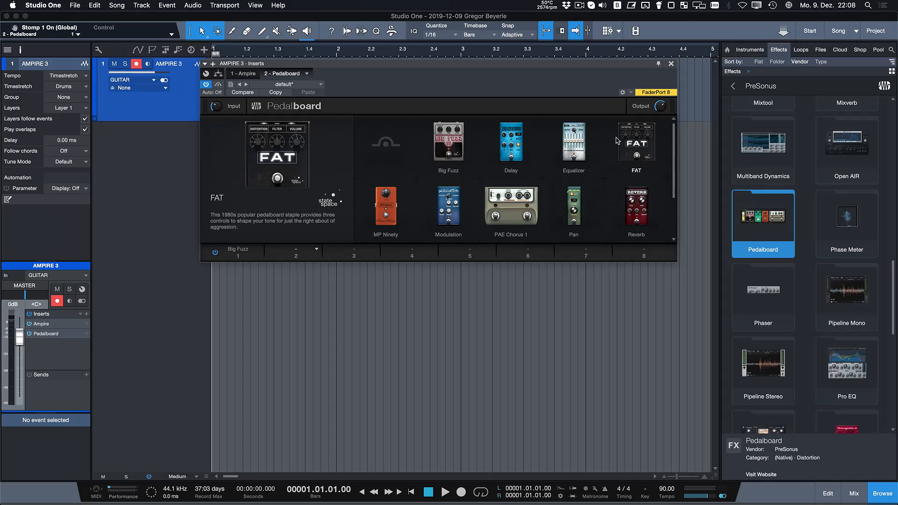
pyautogui.click(510, 208)
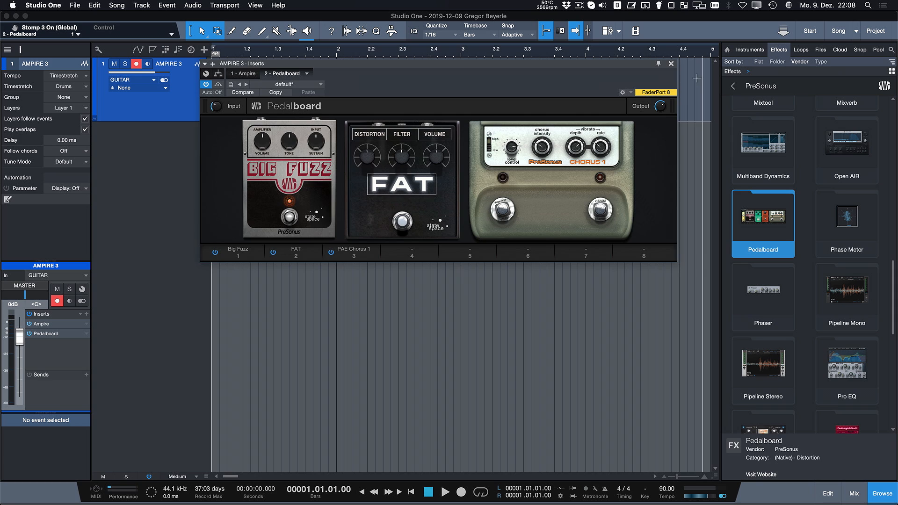
pyautogui.click(670, 64)
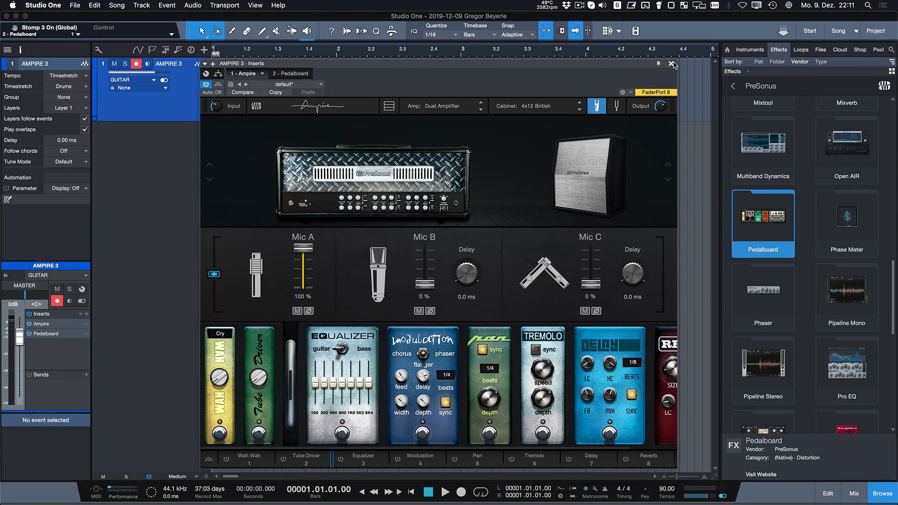
# Step: Close the inserts window and choose an item from the Studio One application menu
pyautogui.click(673, 64)
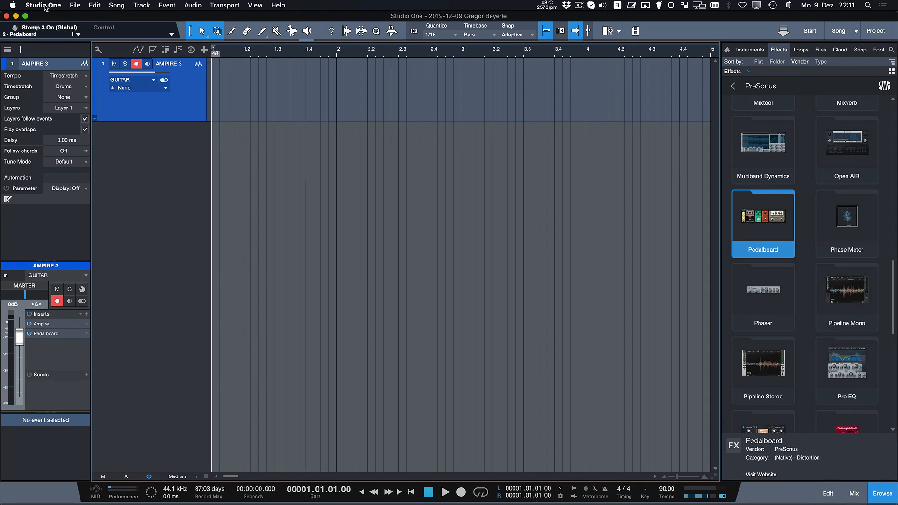
pyautogui.click(43, 5)
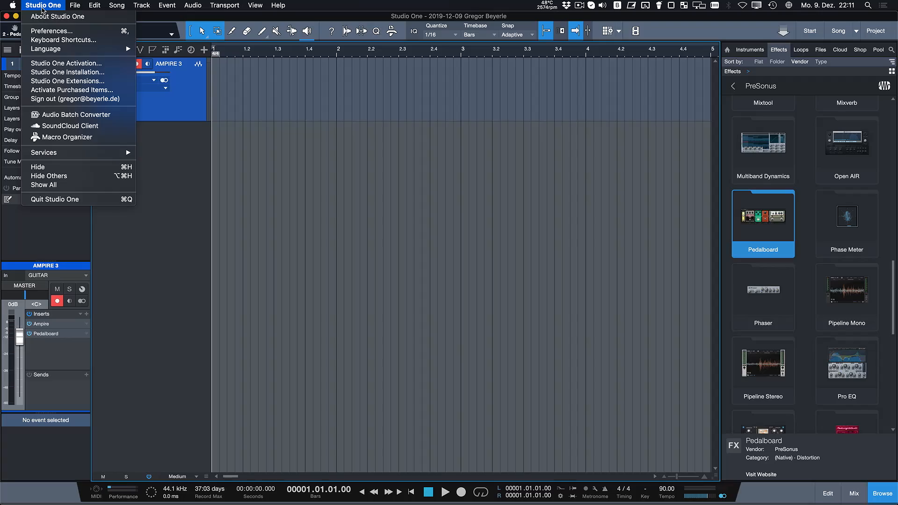
pyautogui.click(67, 80)
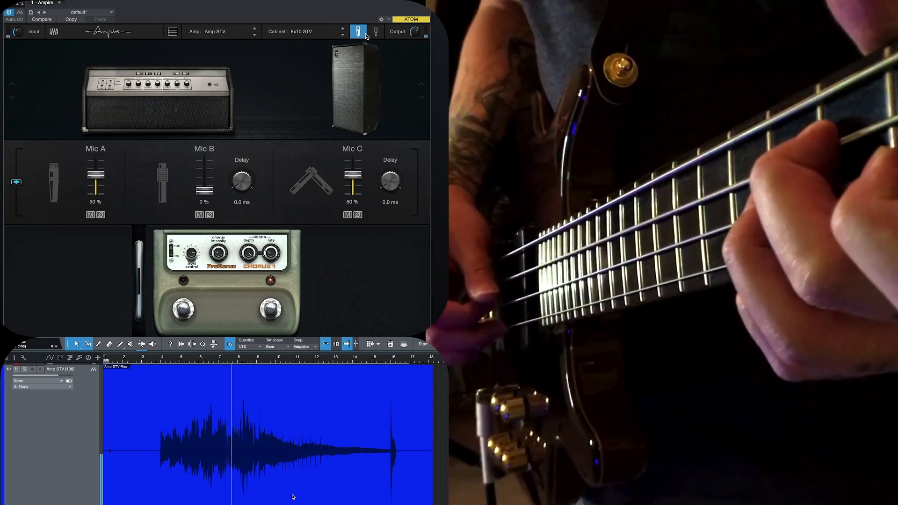
# Step: Run the MCM 800 amp with 4x12 M65 cabinet and FAT pedal, mic panel hidden
pyautogui.click(376, 32)
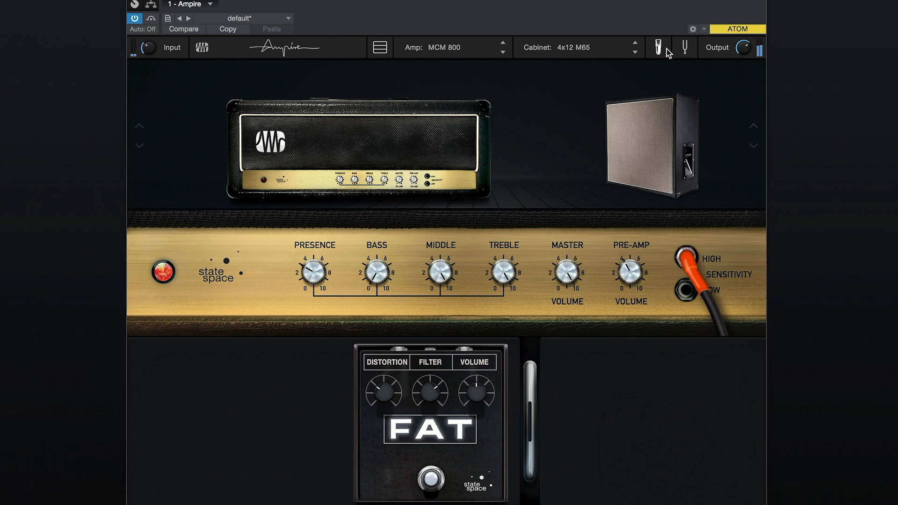
pyautogui.click(658, 47)
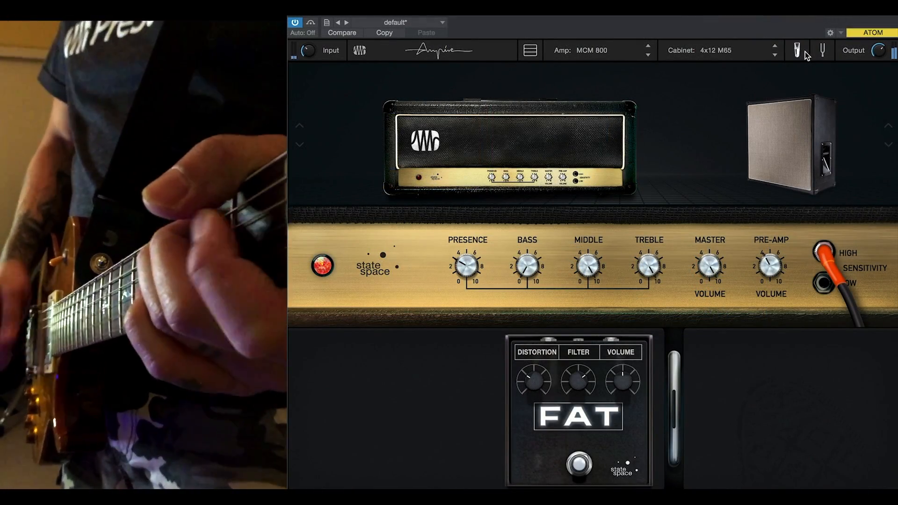
pyautogui.click(797, 51)
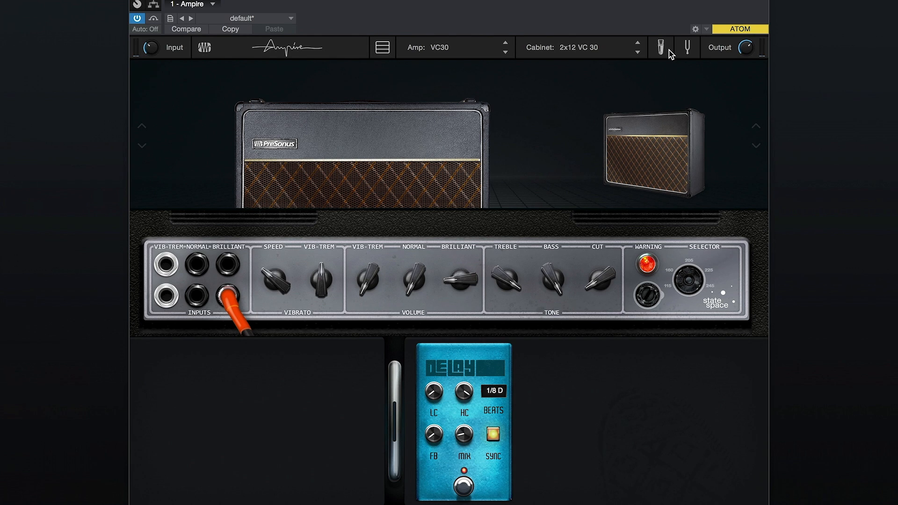
# Step: Show the VC30 mic blend at 90% A, 10% C with 2x12 VC 30 cabinet and Delay pedal
pyautogui.click(660, 46)
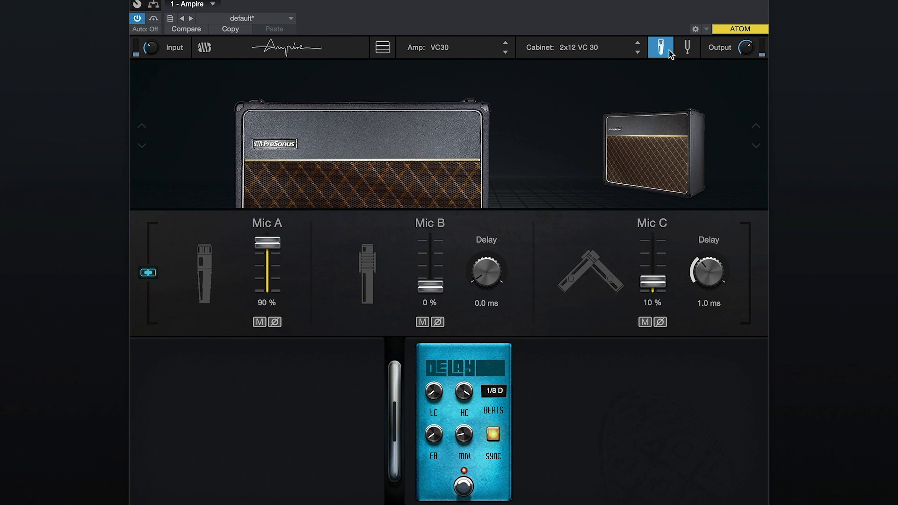
pyautogui.click(660, 47)
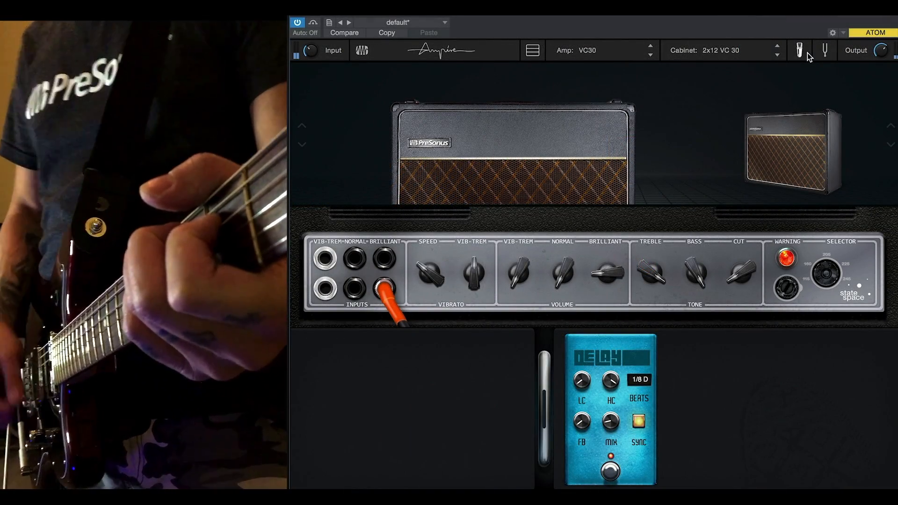
pyautogui.click(800, 50)
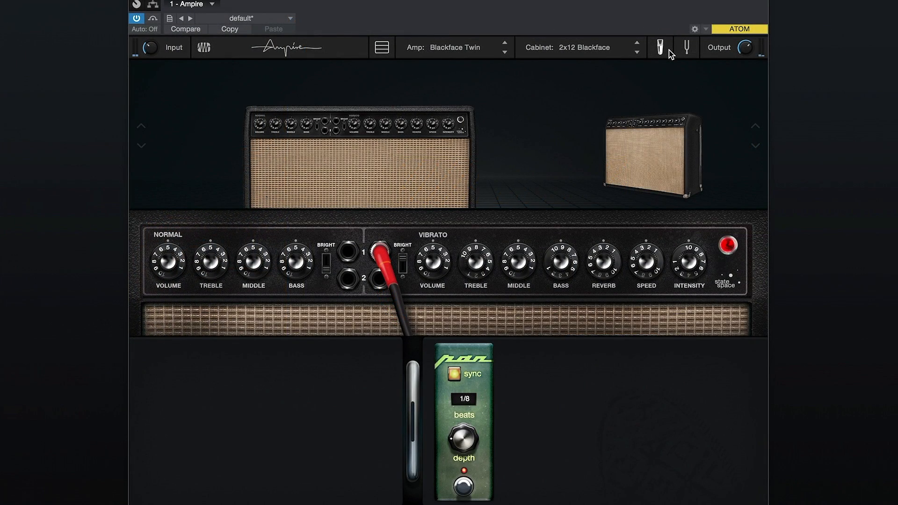
# Step: Show the Blackface Twin mic blend at 70% A, 30% C with 2x12 Blackface cabinet and Pan pedal
pyautogui.click(660, 47)
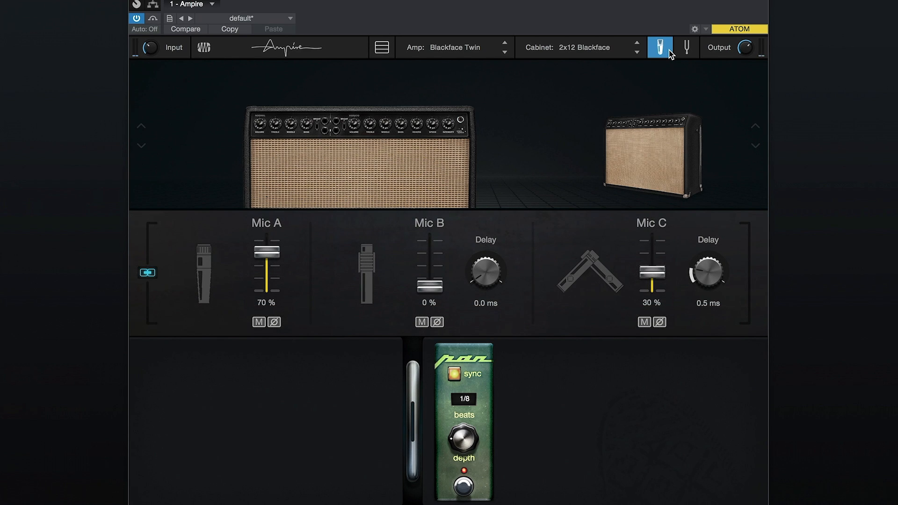
pyautogui.click(659, 47)
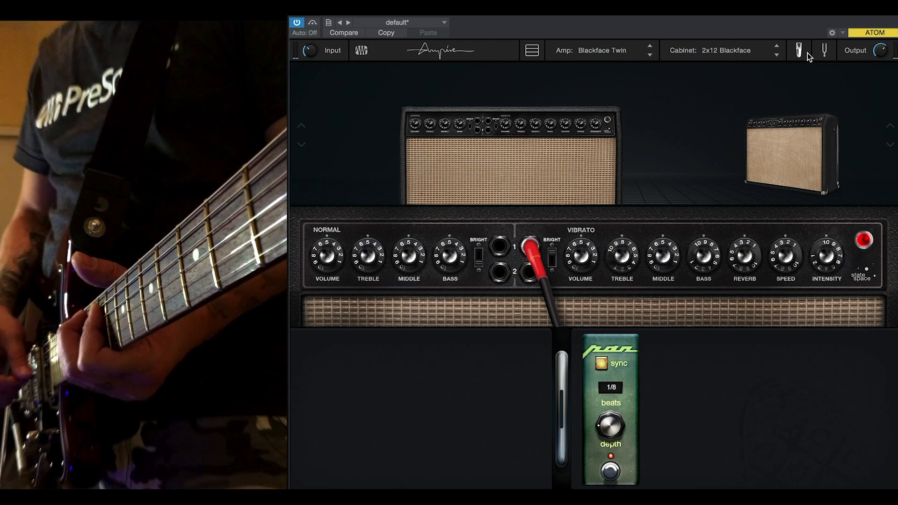
pyautogui.click(798, 50)
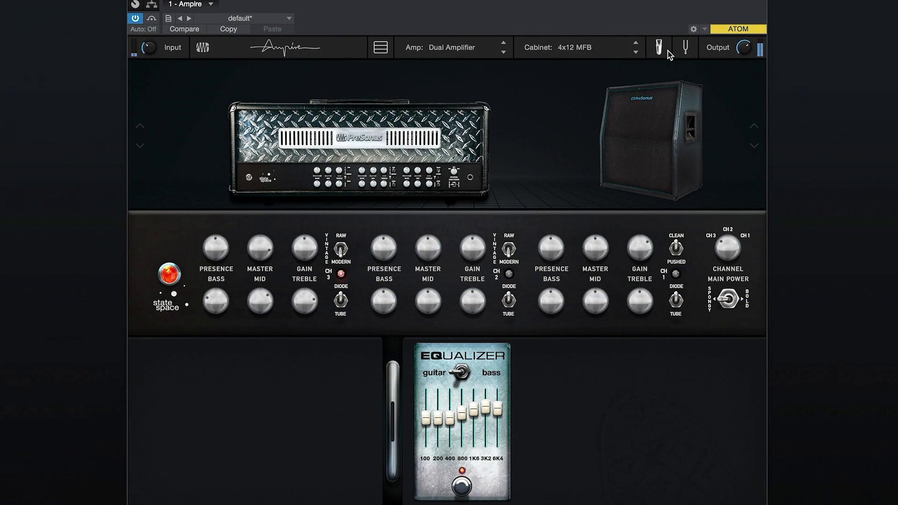
# Step: Run the Dual Amplifier with 4x12 MFB cabinet and Equalizer pedal
pyautogui.click(659, 47)
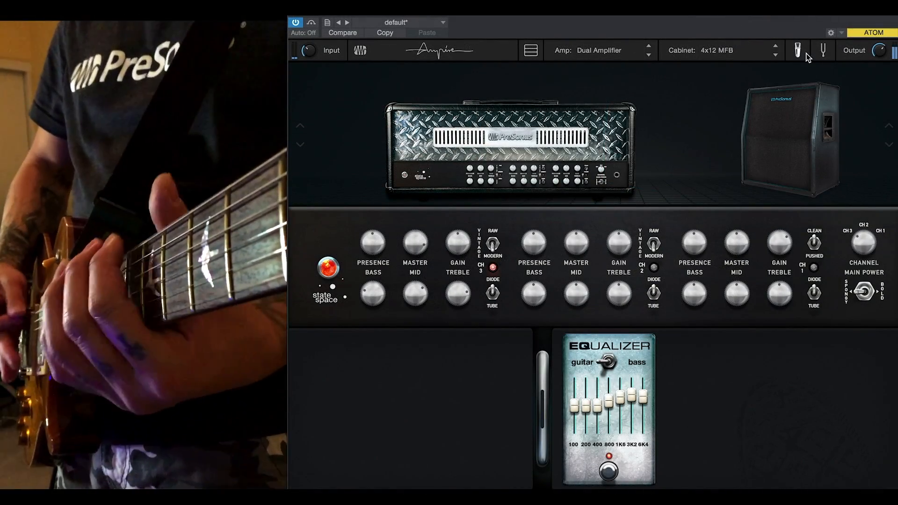
pyautogui.click(797, 51)
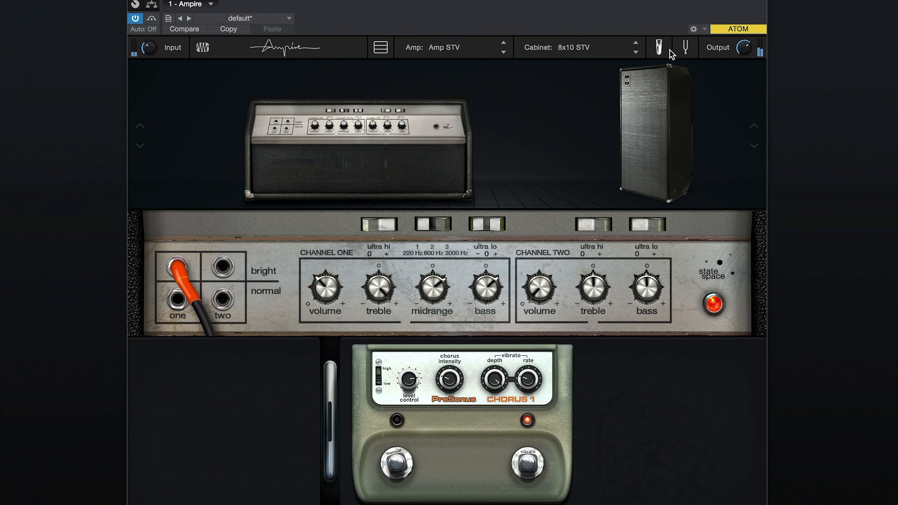
# Step: Run Amp STV with 8x10 STV cabinet and Chorus 1 pedal, showing Mic A and C at 50% each
pyautogui.click(658, 48)
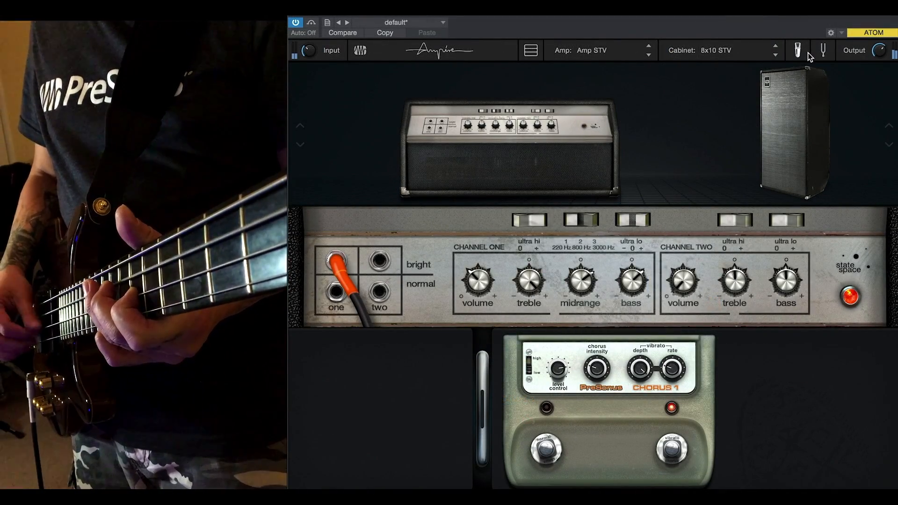
pyautogui.click(797, 50)
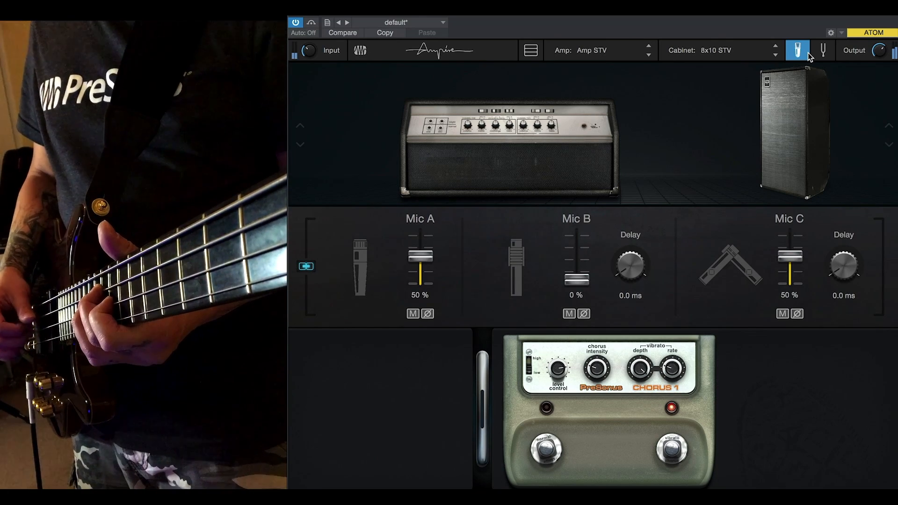